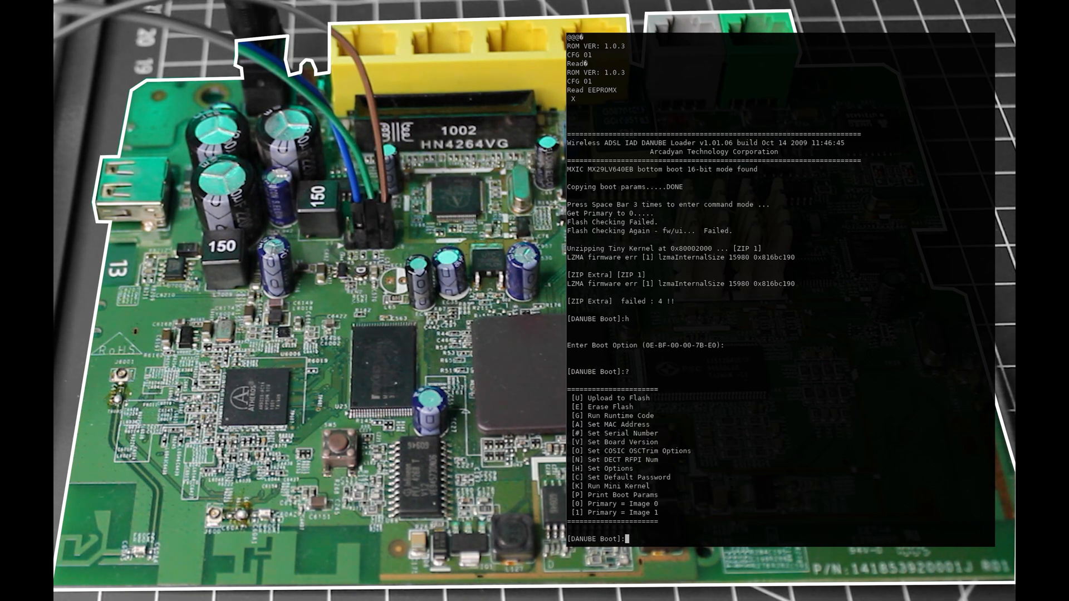
type("C")
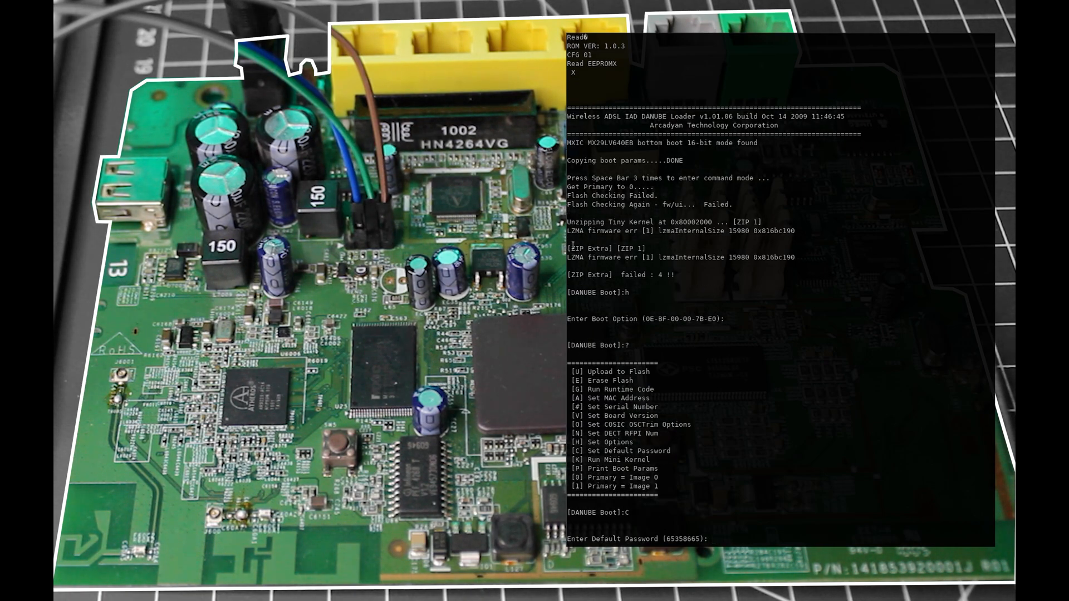